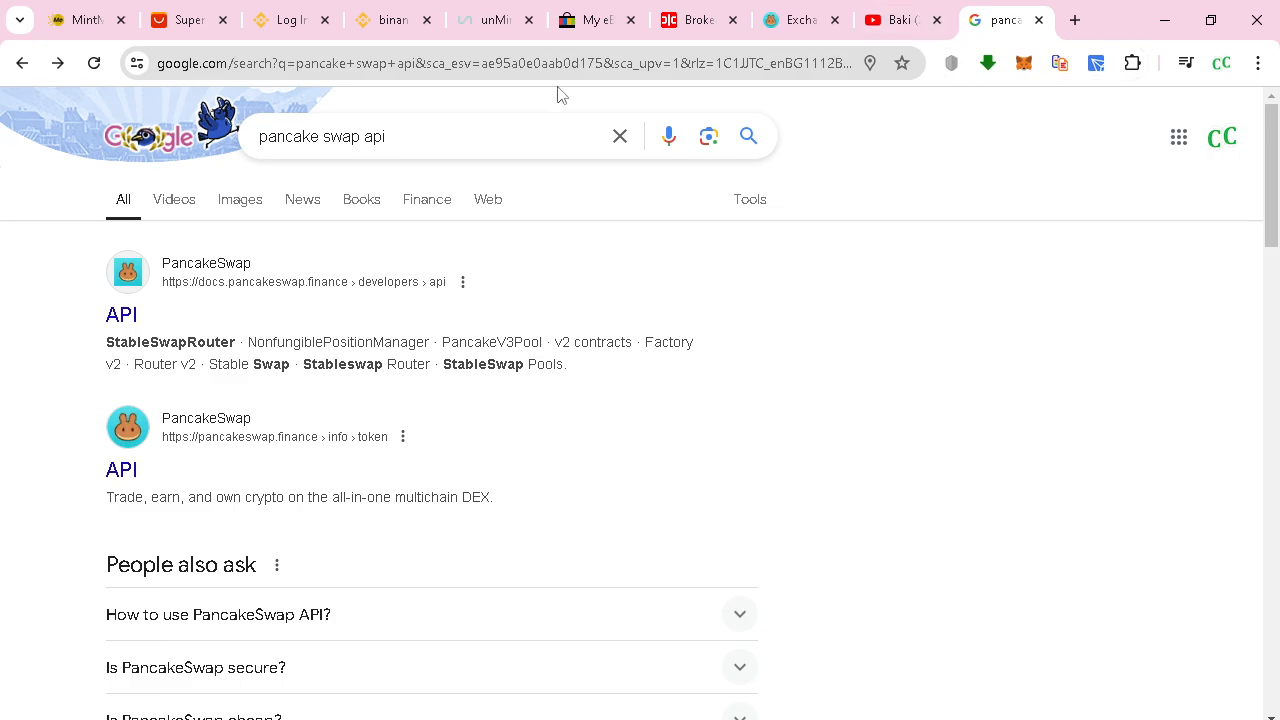
# - Load the router admin page at 192.168.1.1 in Chrome
pyautogui.write('192.168.1.1')
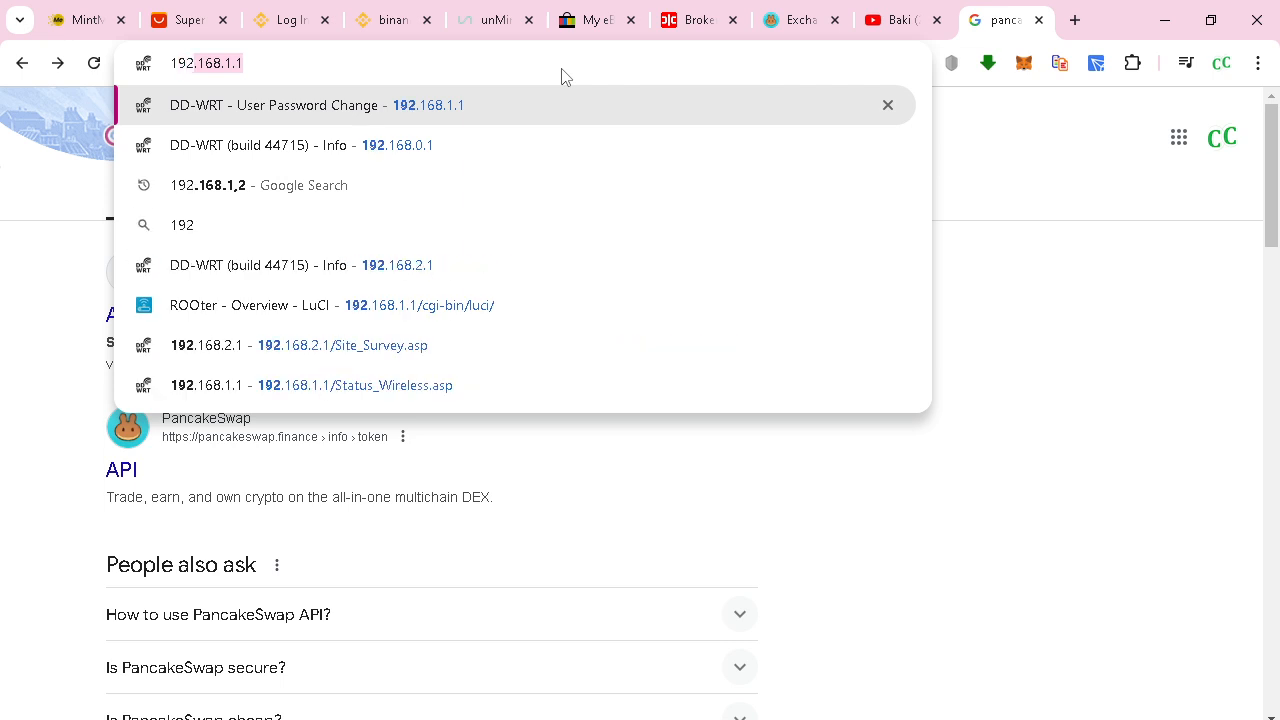
pyautogui.click(428, 104)
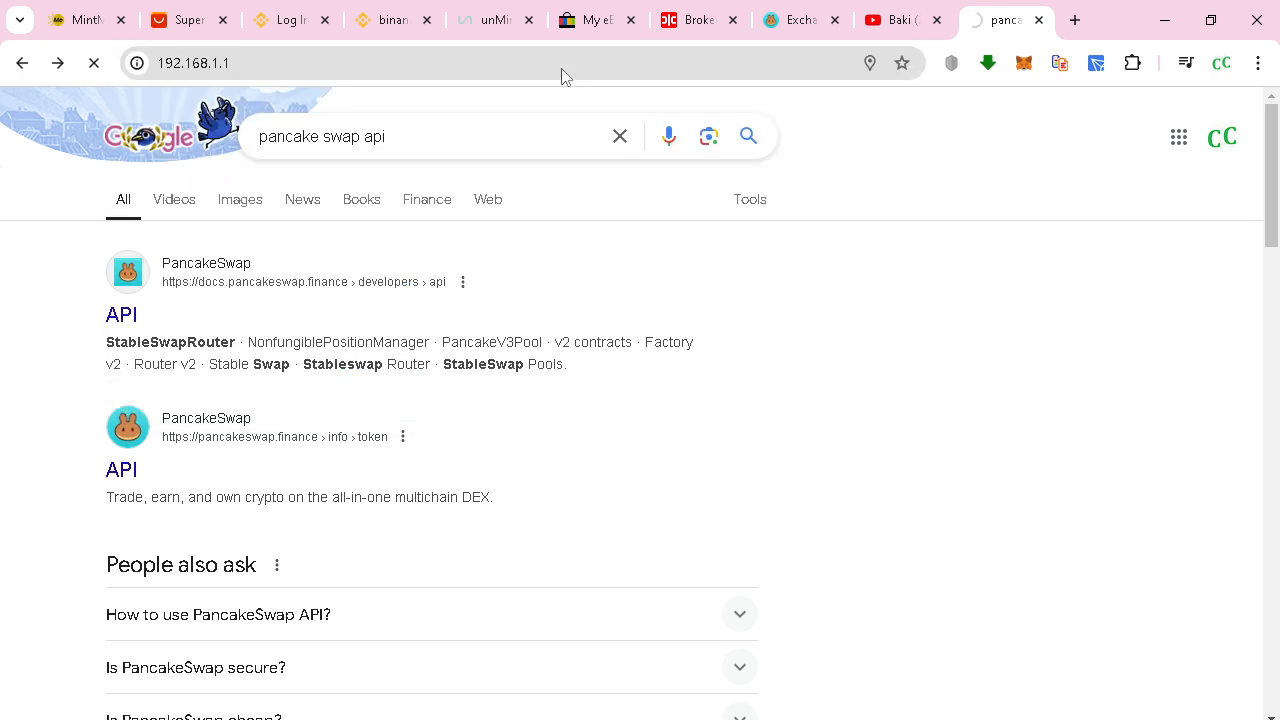
# - Sign in to the DD-WRT router as admin and reach the NAT / QoS settings
pyautogui.click(216, 62)
pyautogui.write('0')
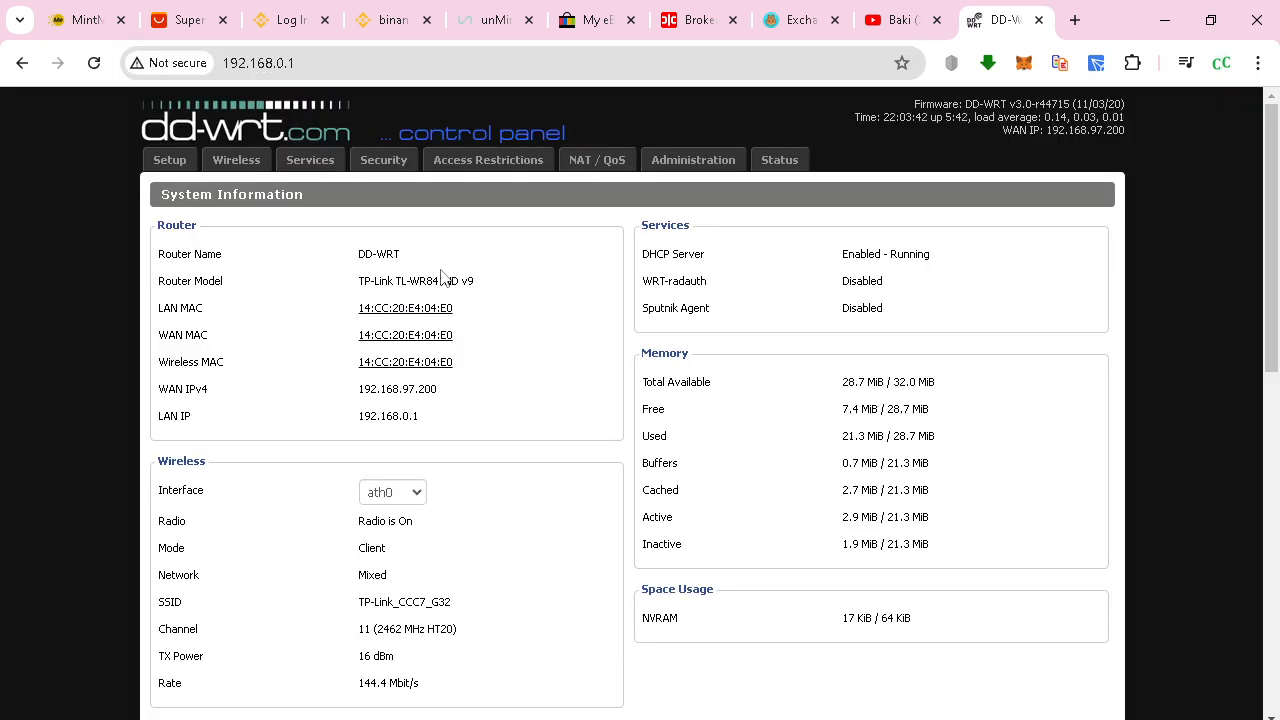
pyautogui.doubleClick(420, 280)
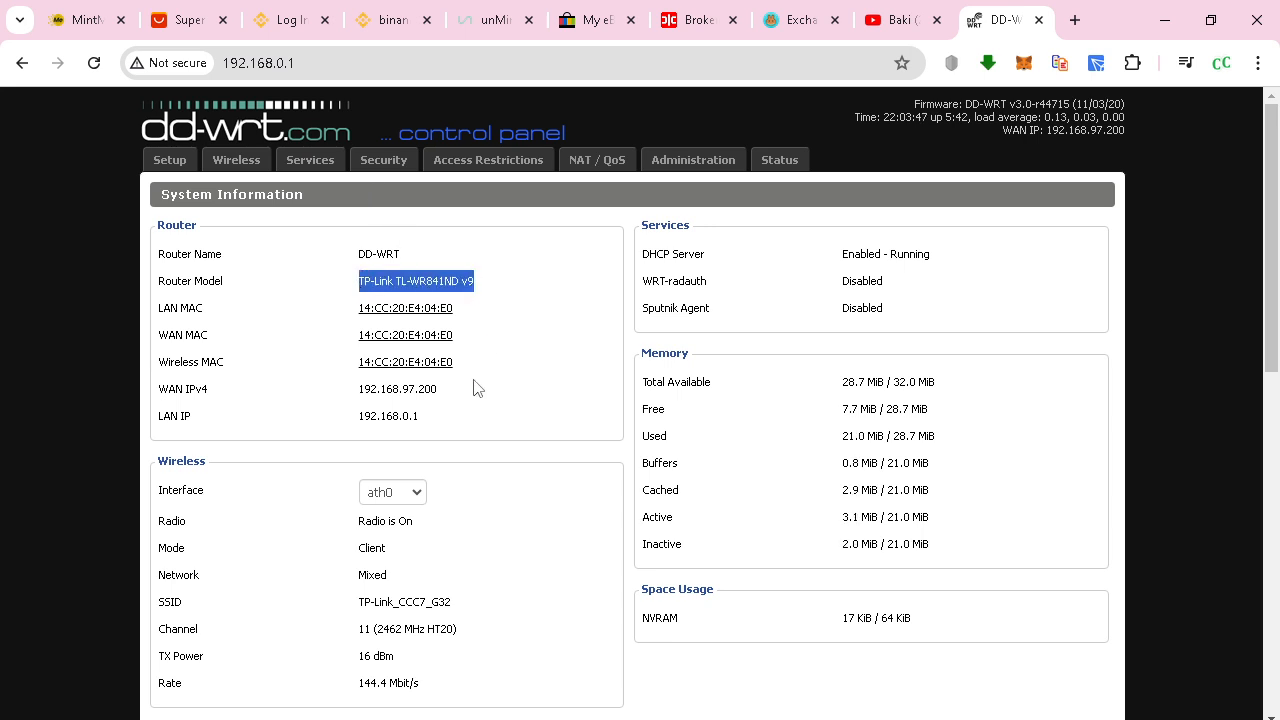
pyautogui.moveTo(500, 320)
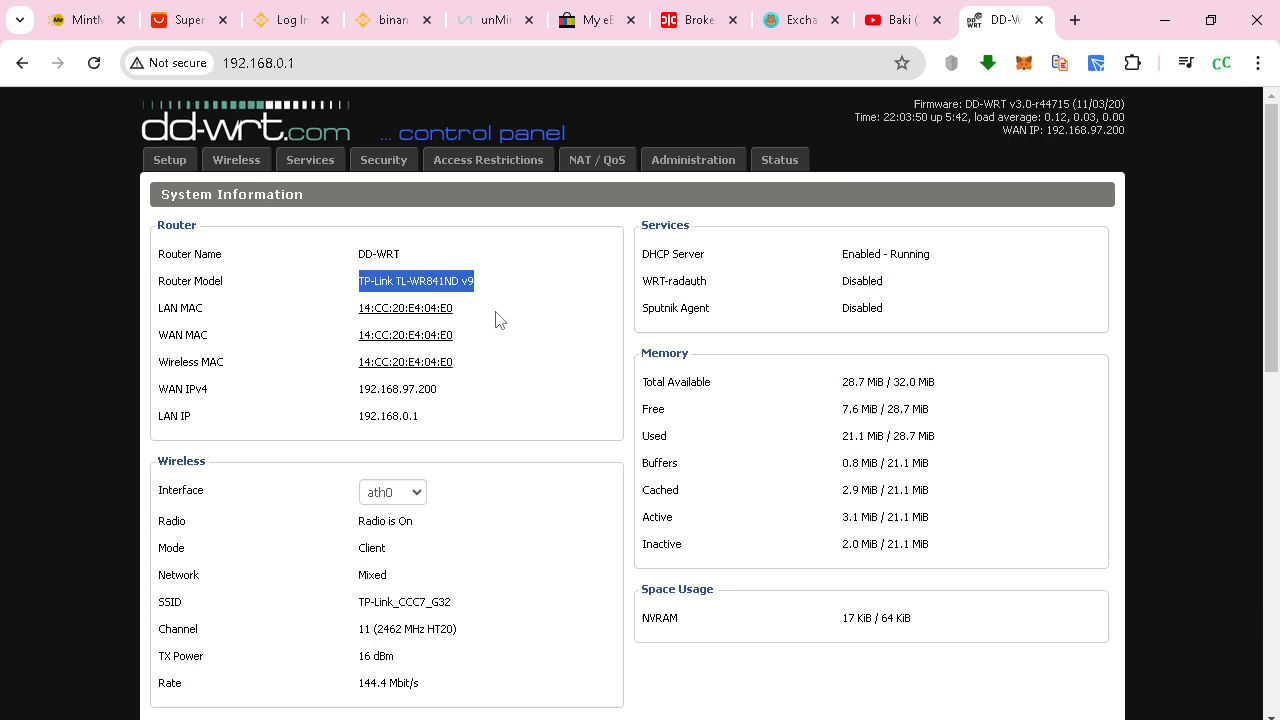
pyautogui.moveTo(492, 252)
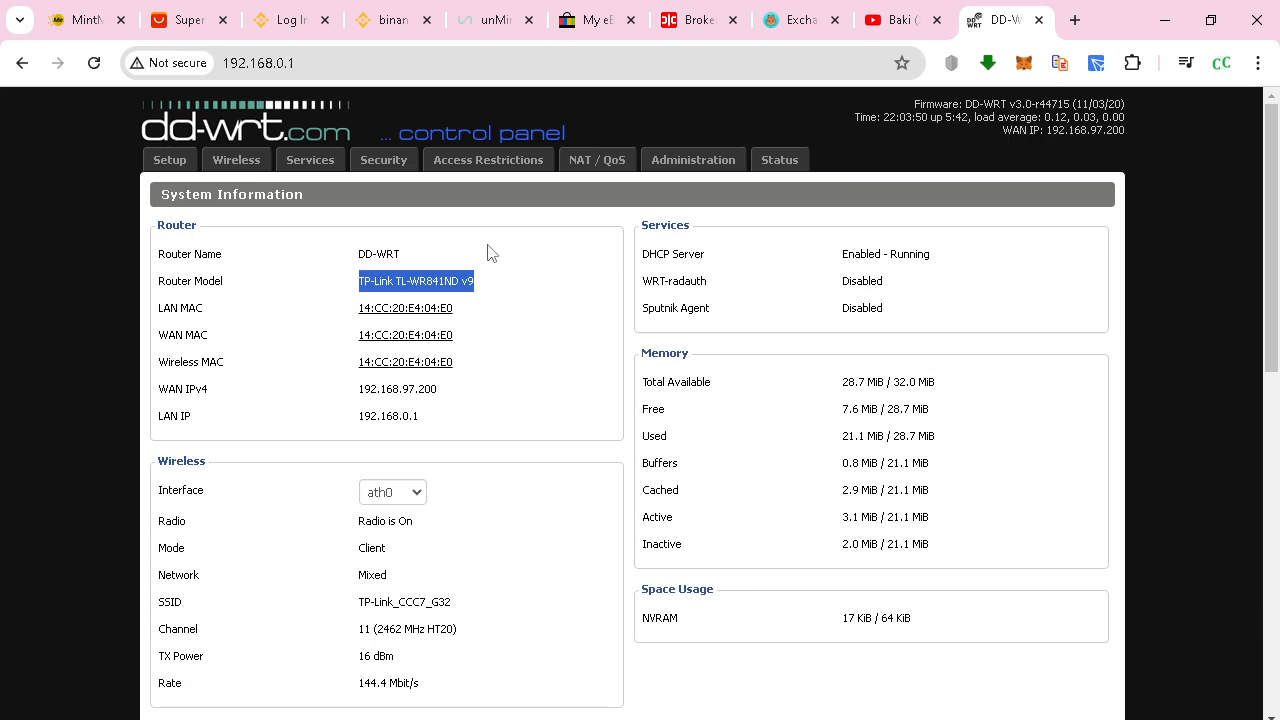
pyautogui.moveTo(564, 276)
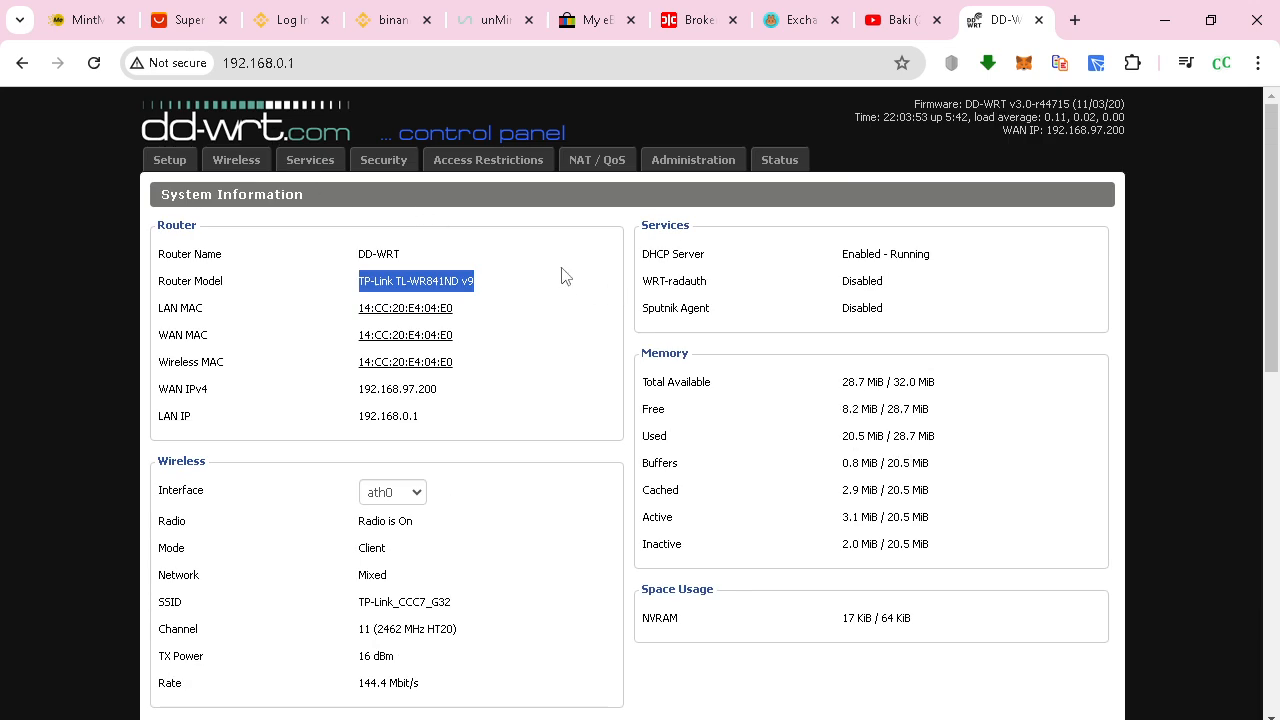
pyautogui.moveTo(416, 192)
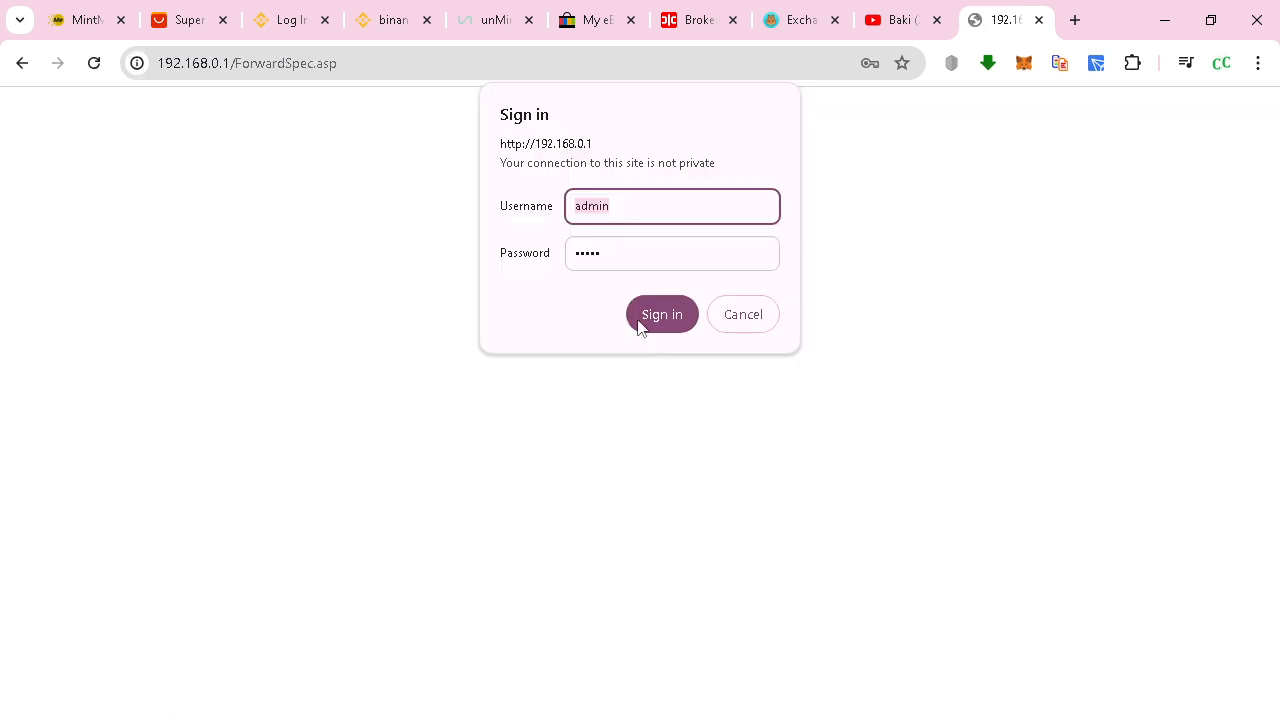
pyautogui.click(660, 314)
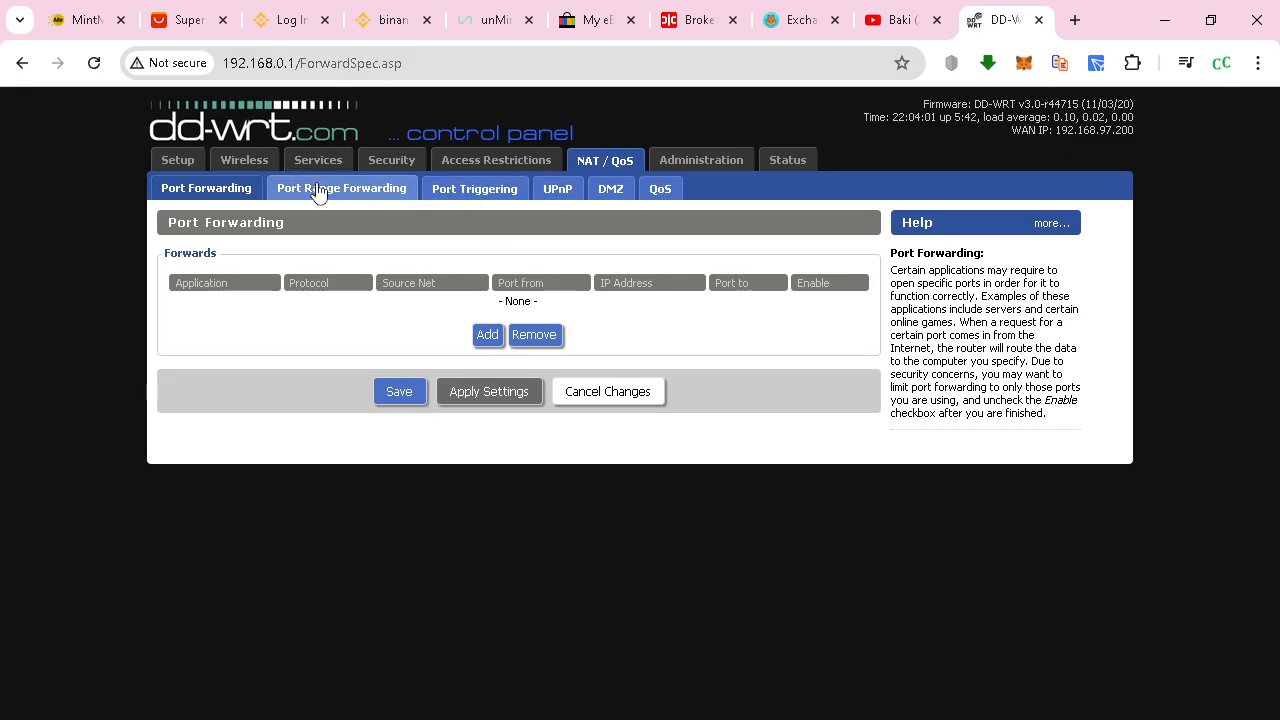
pyautogui.click(660, 188)
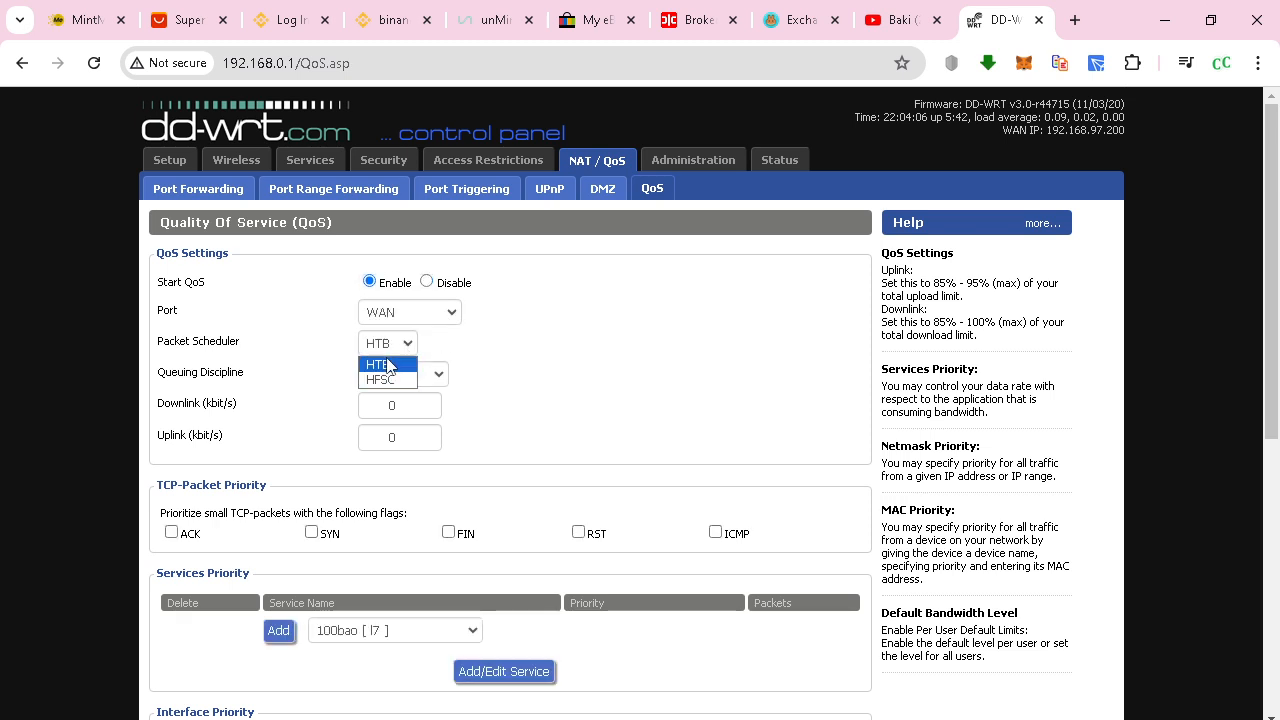
# - Set QoS to HTB packet scheduler, SFQ queuing discipline and the LAN & WLAN port
pyautogui.click(402, 374)
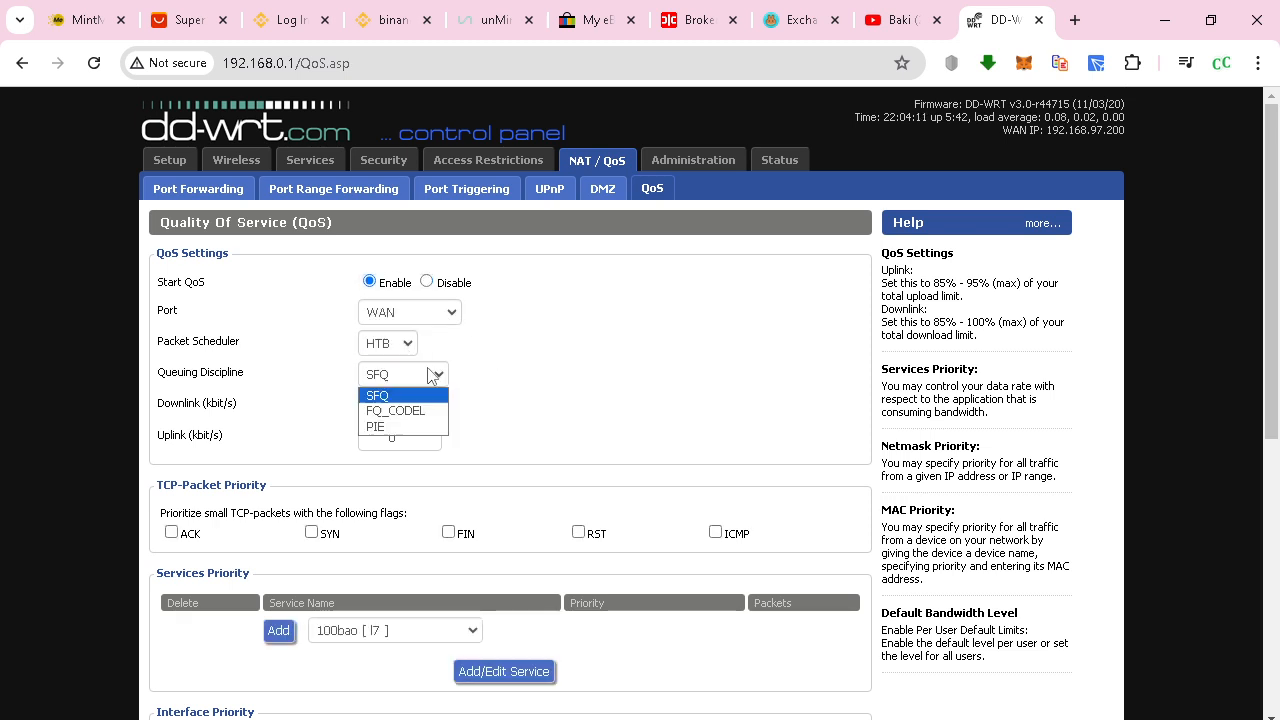
pyautogui.moveTo(396, 412)
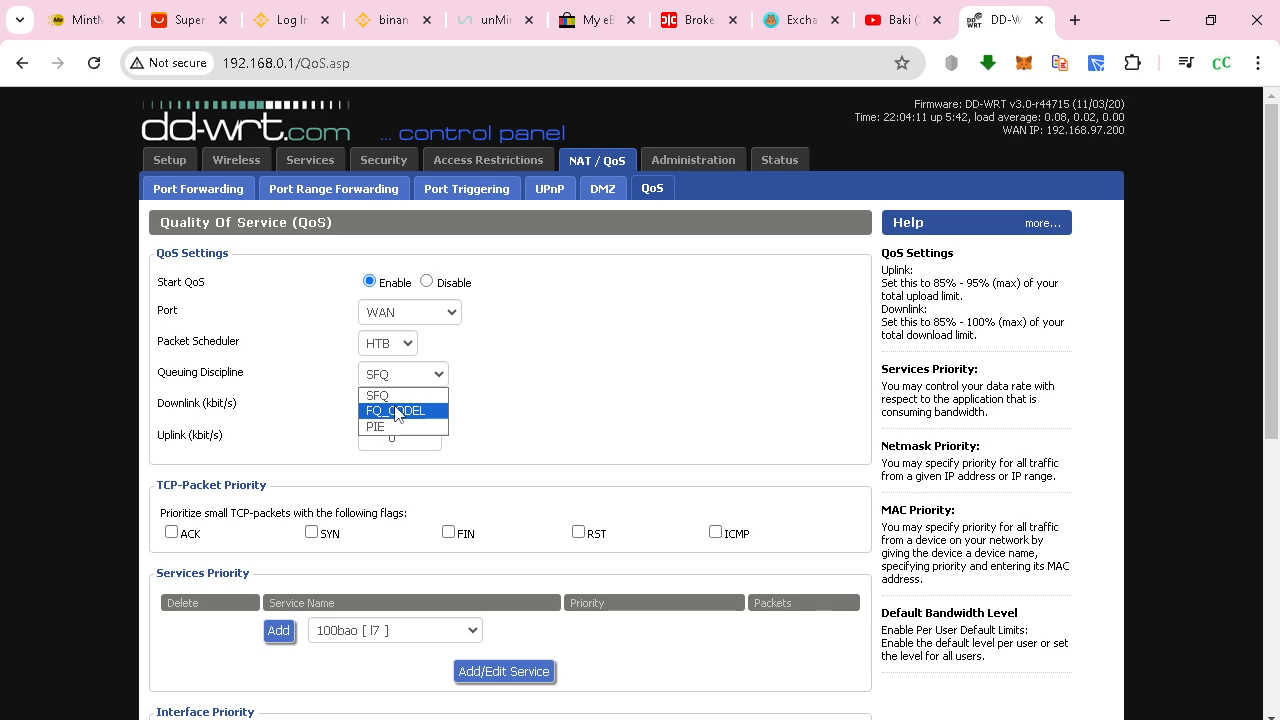
pyautogui.moveTo(476, 362)
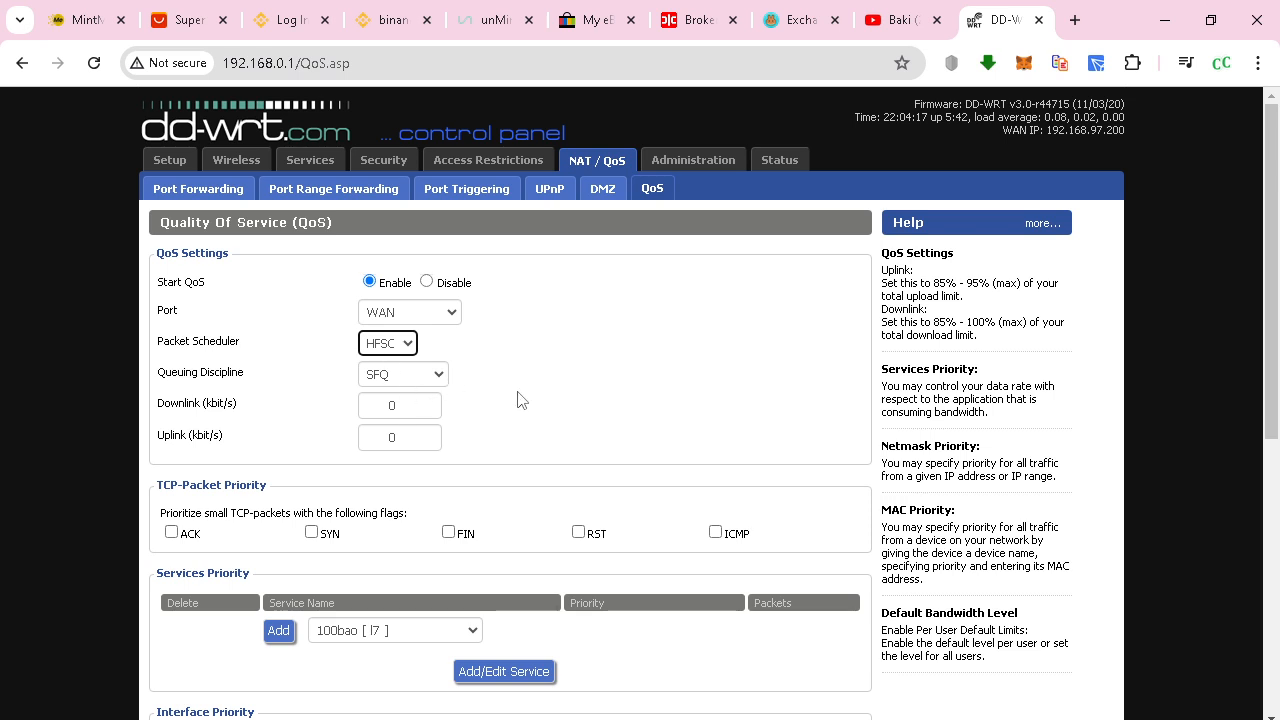
pyautogui.moveTo(464, 384)
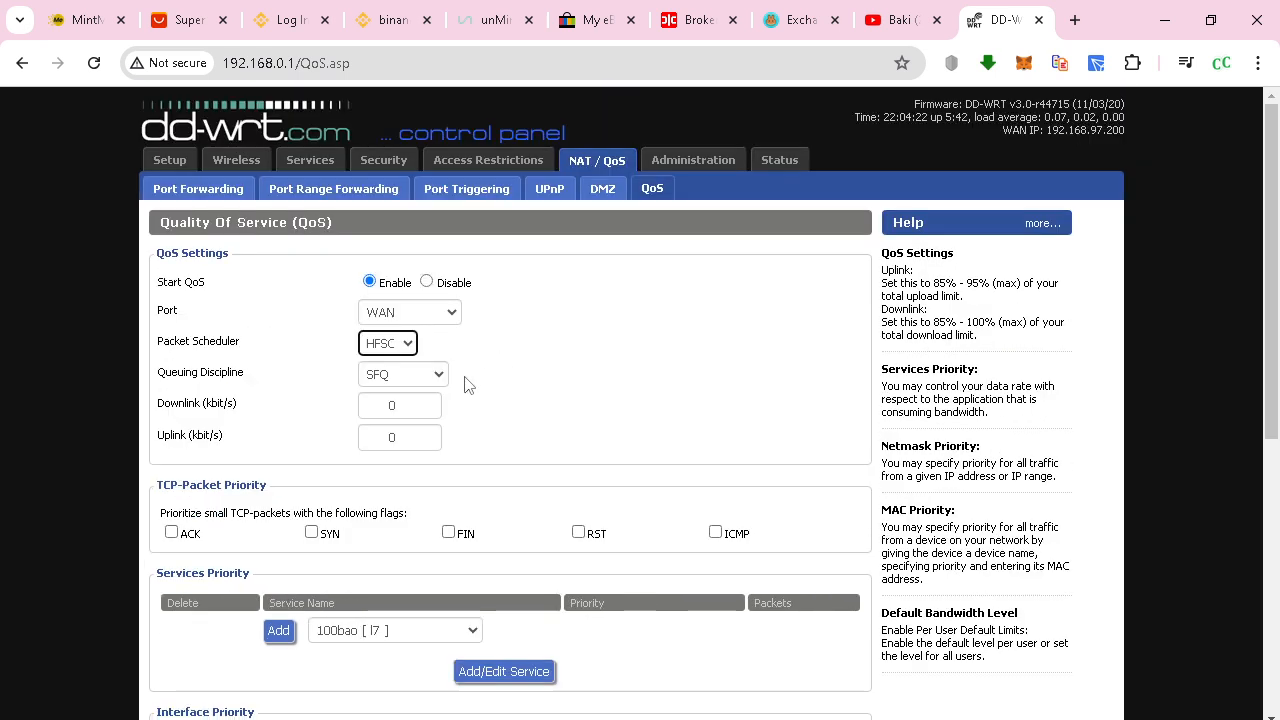
pyautogui.click(388, 342)
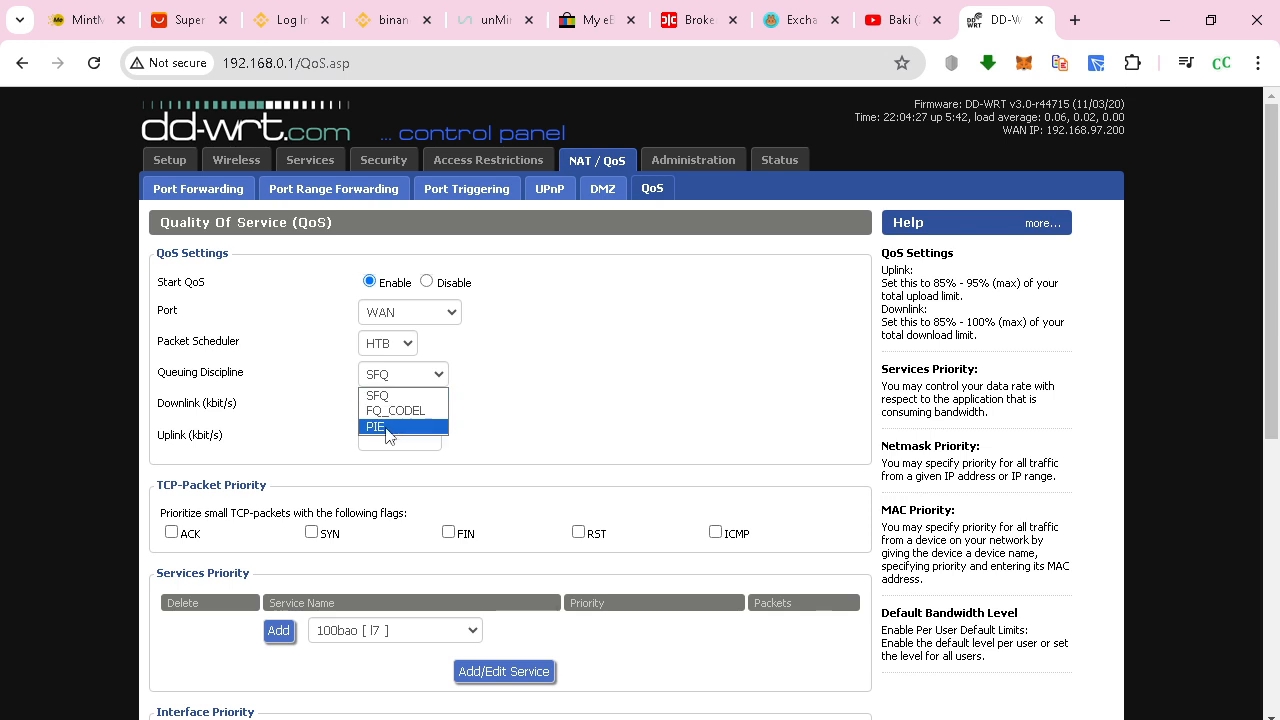
pyautogui.click(376, 396)
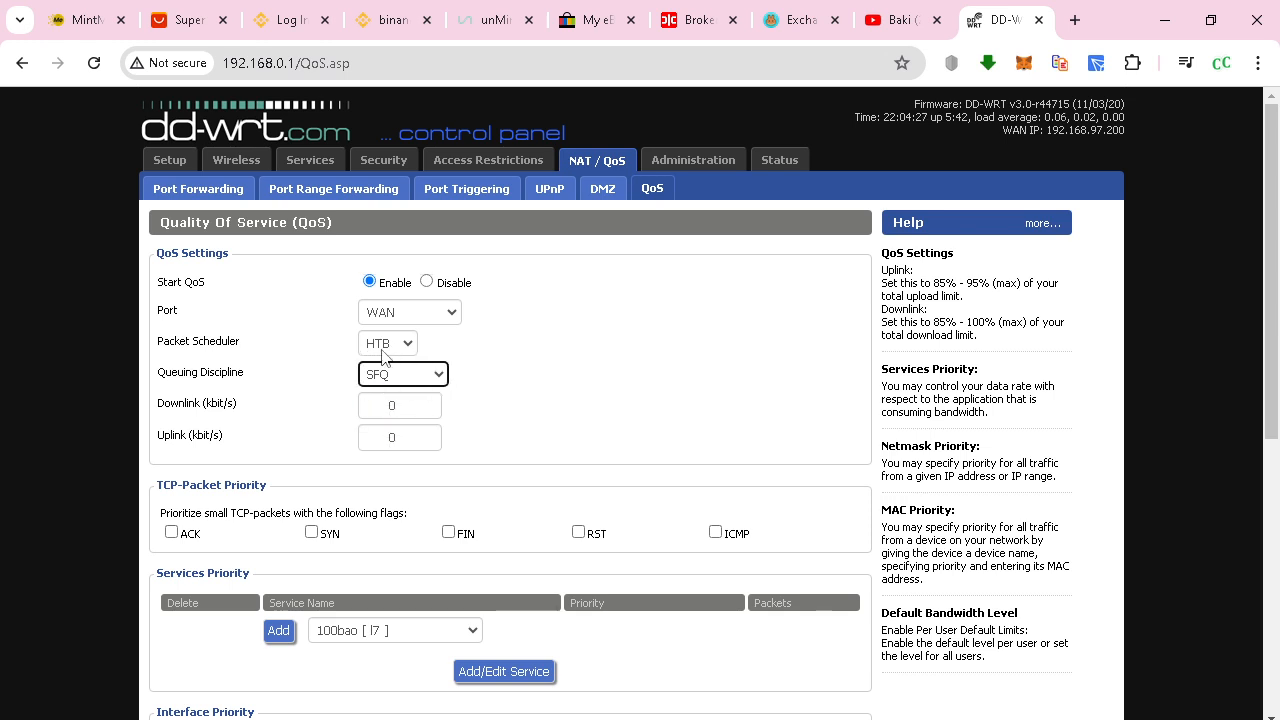
pyautogui.click(408, 312)
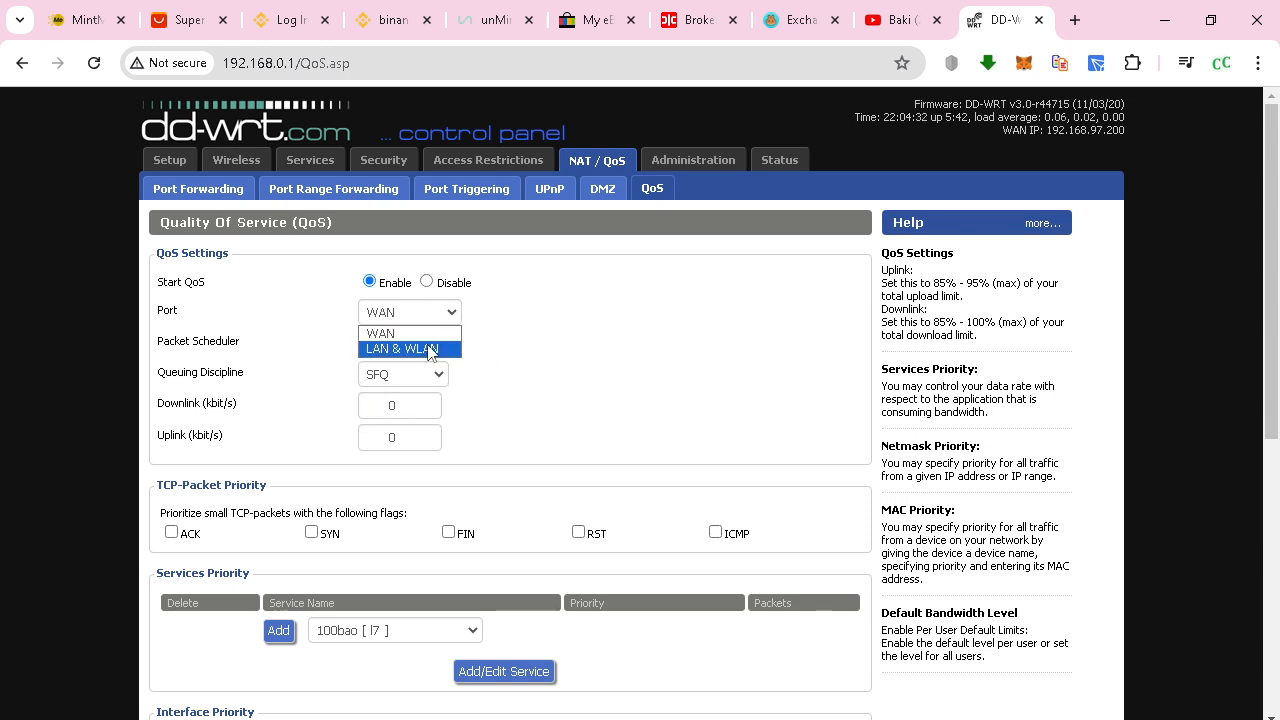
pyautogui.click(408, 348)
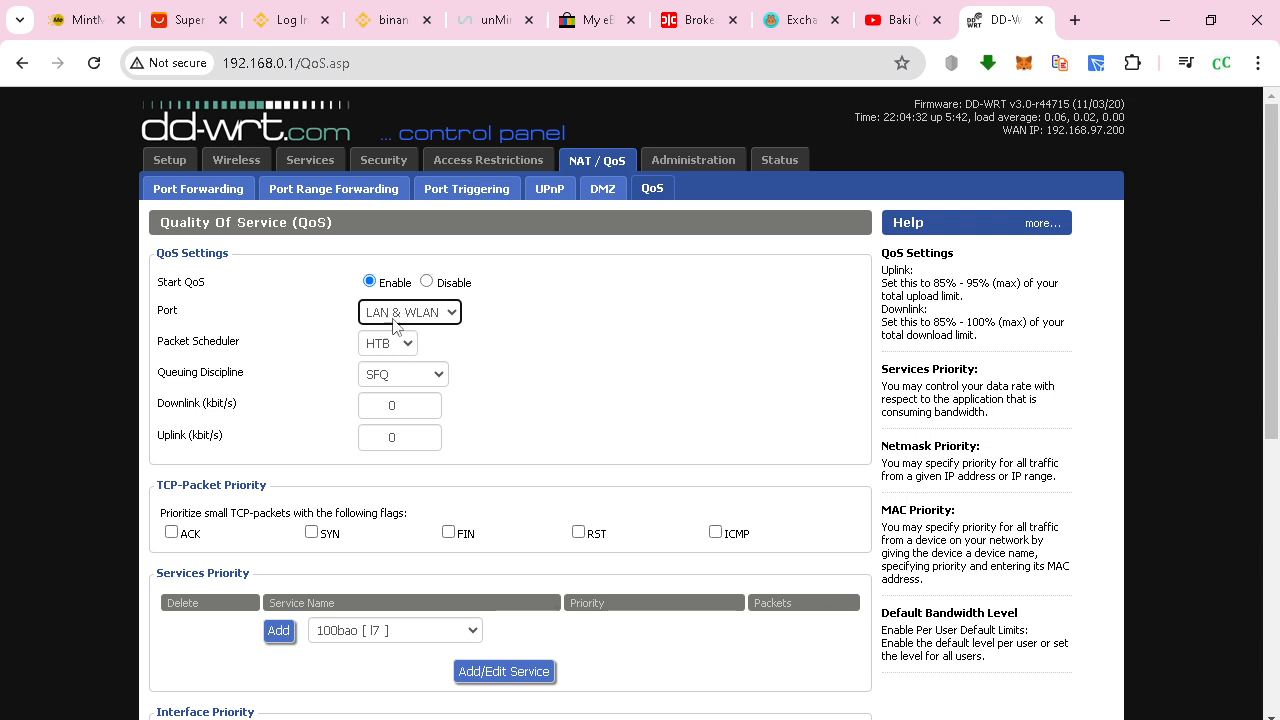
pyautogui.scroll(-3)
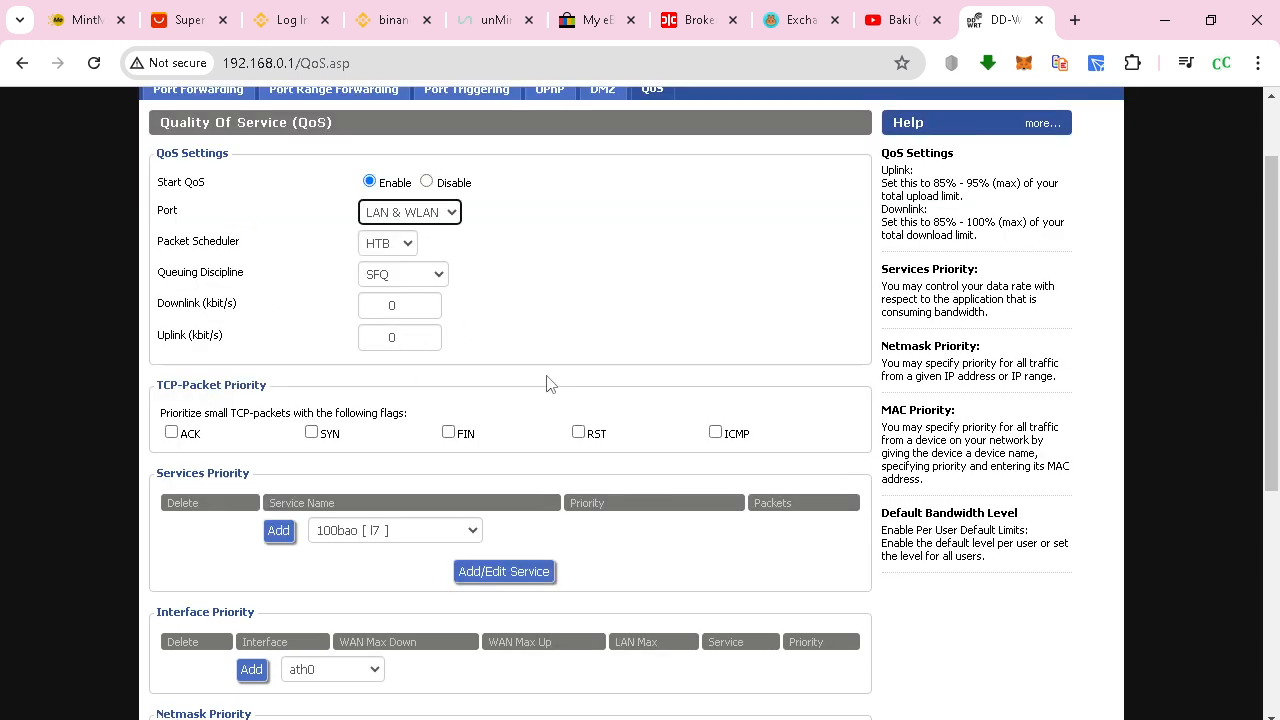
pyautogui.scroll(-3)
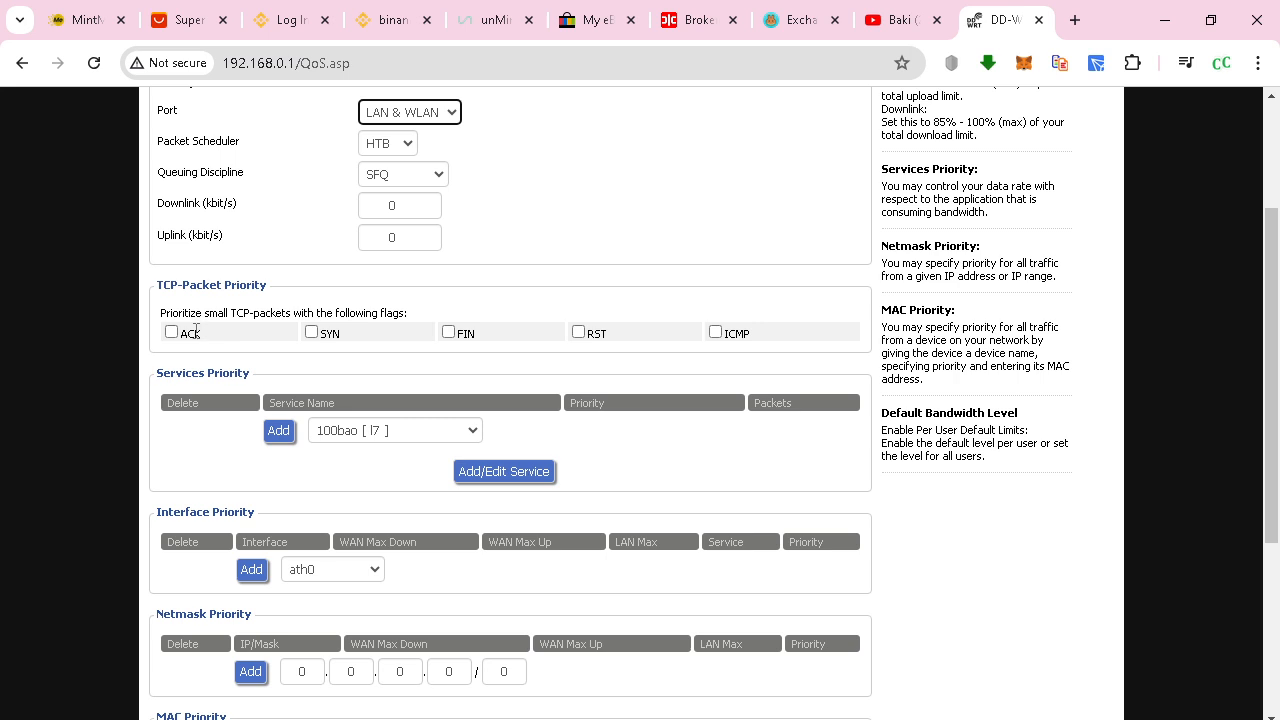
pyautogui.scroll(-3)
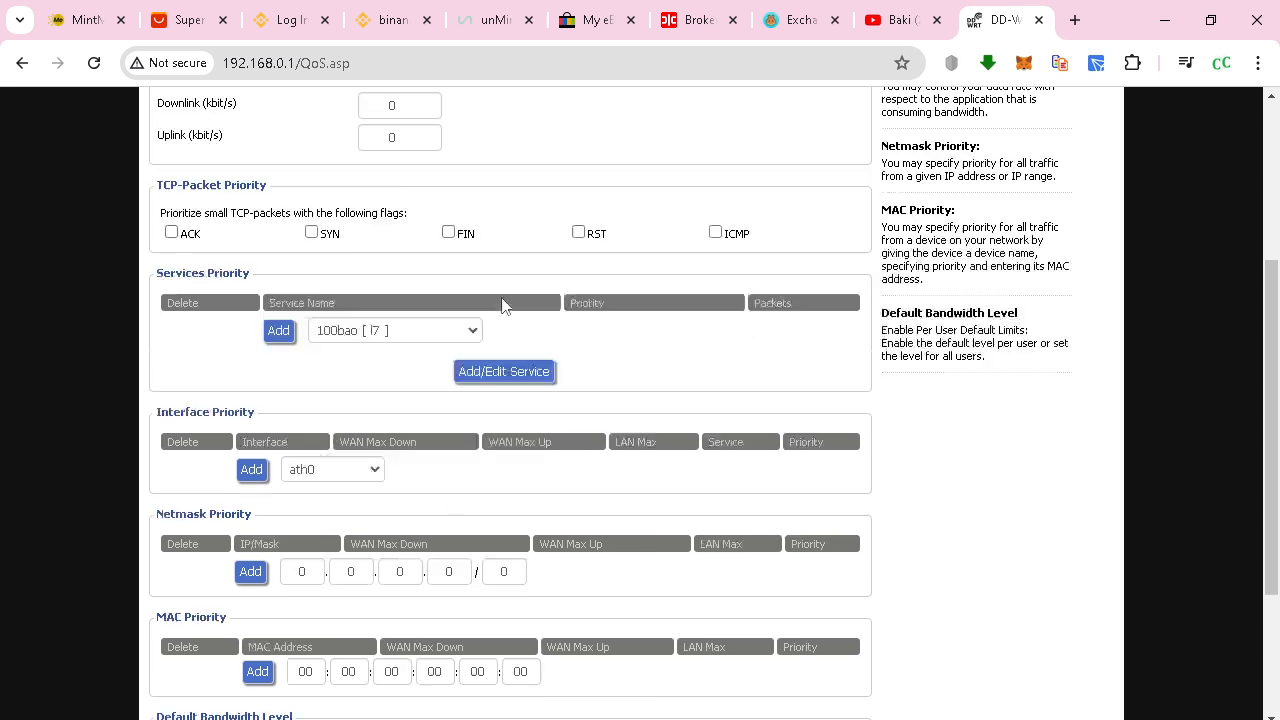
pyautogui.scroll(-3)
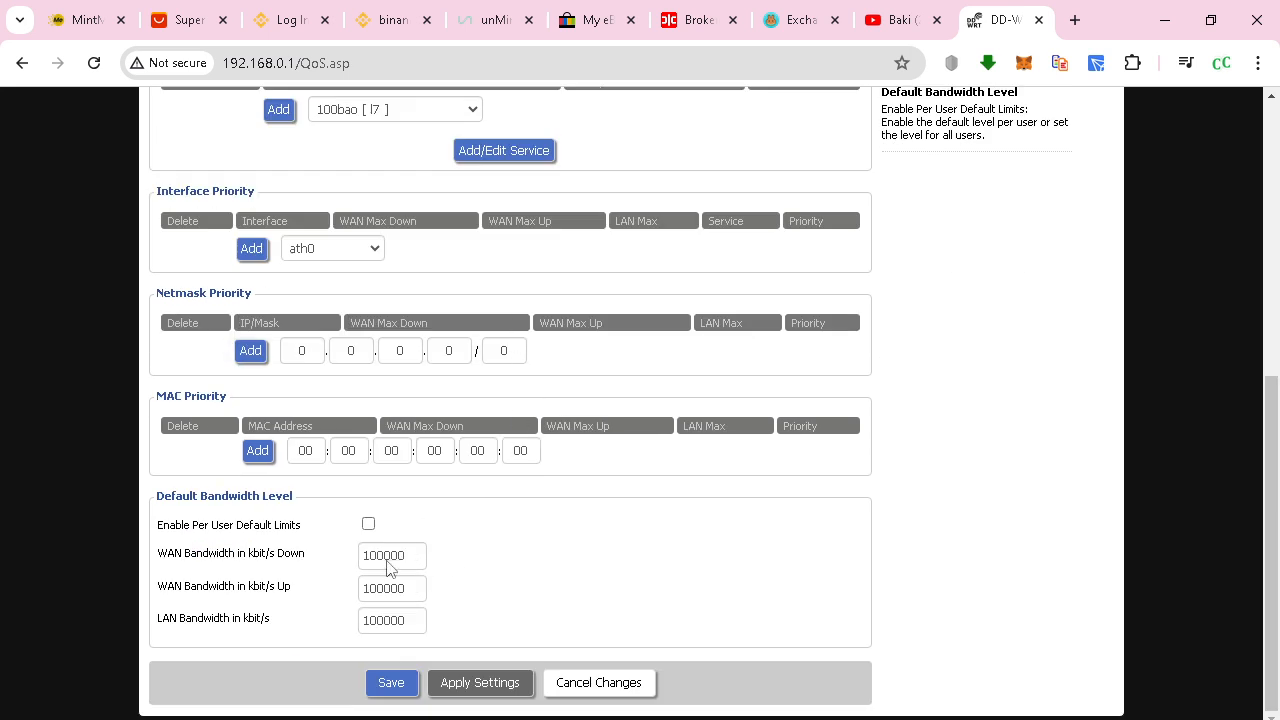
pyautogui.moveTo(196, 544)
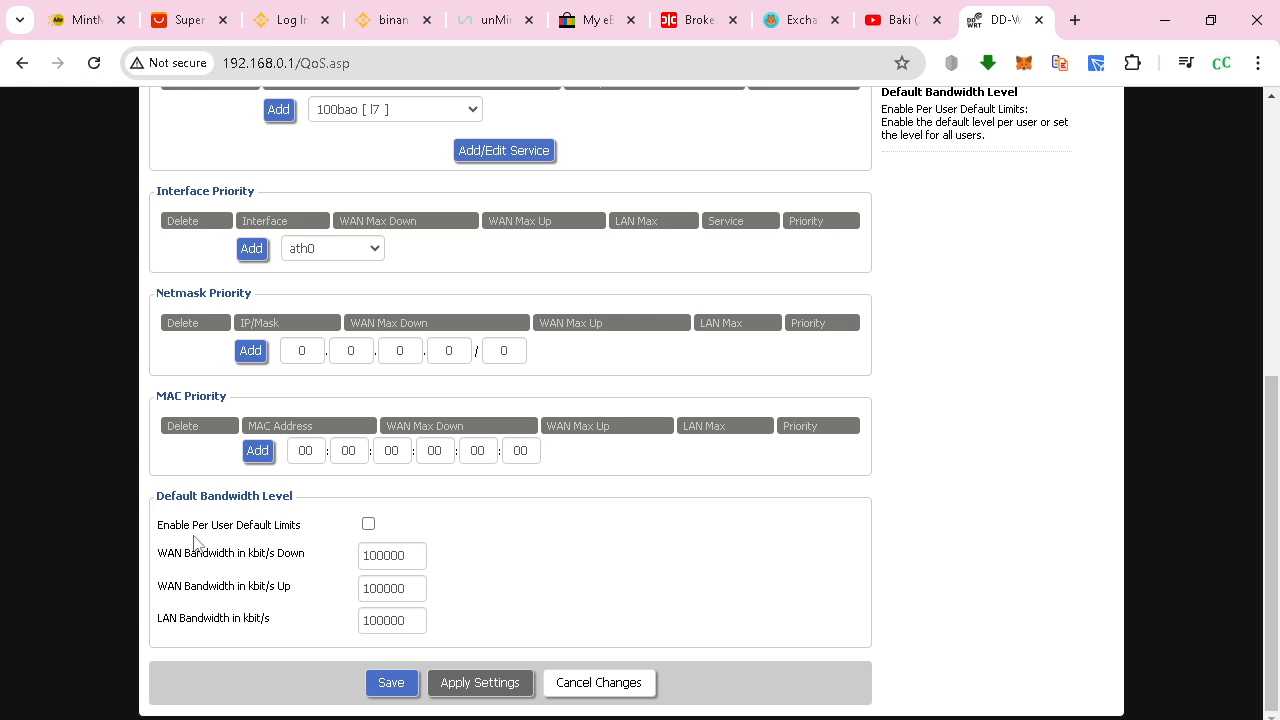
pyautogui.moveTo(344, 544)
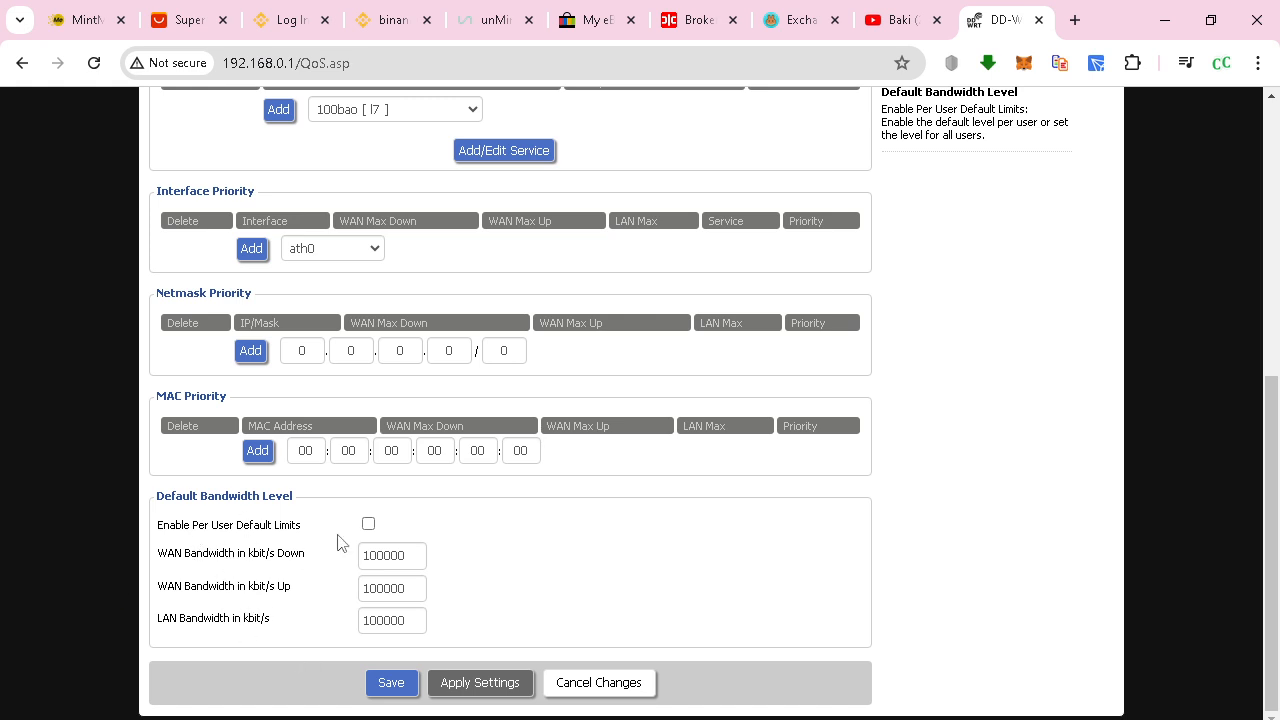
pyautogui.scroll(3)
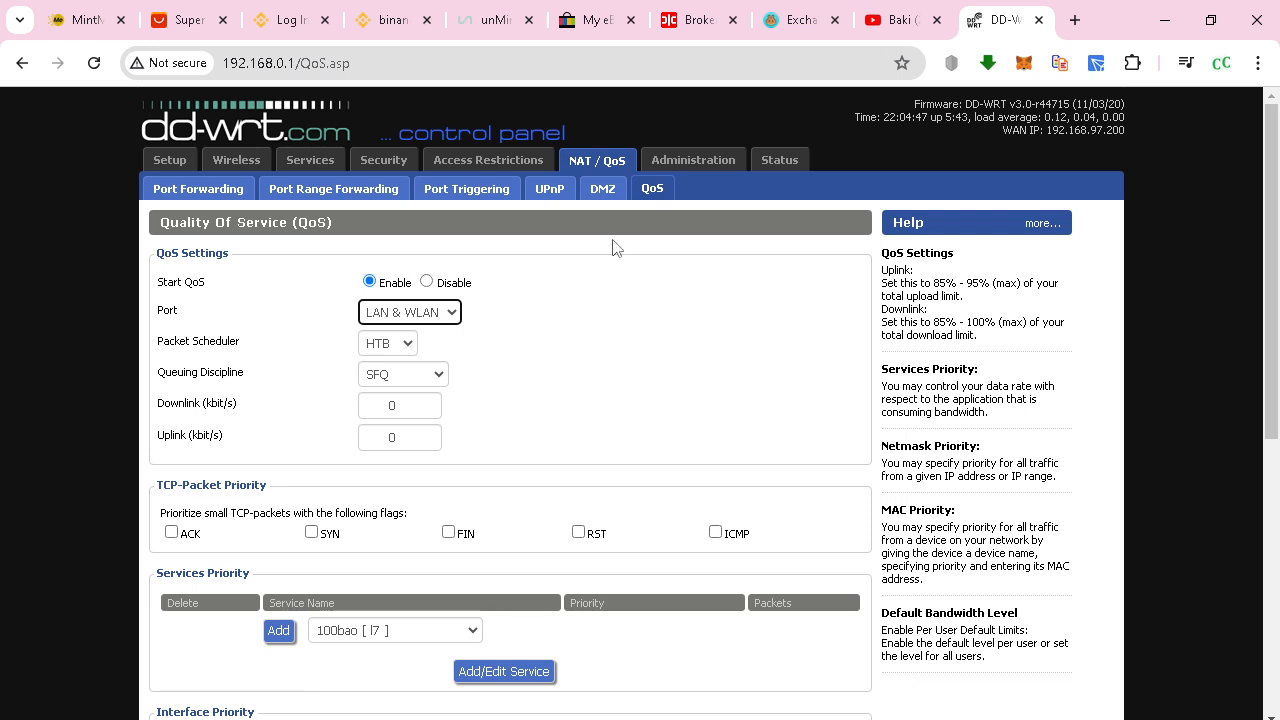
pyautogui.moveTo(672, 372)
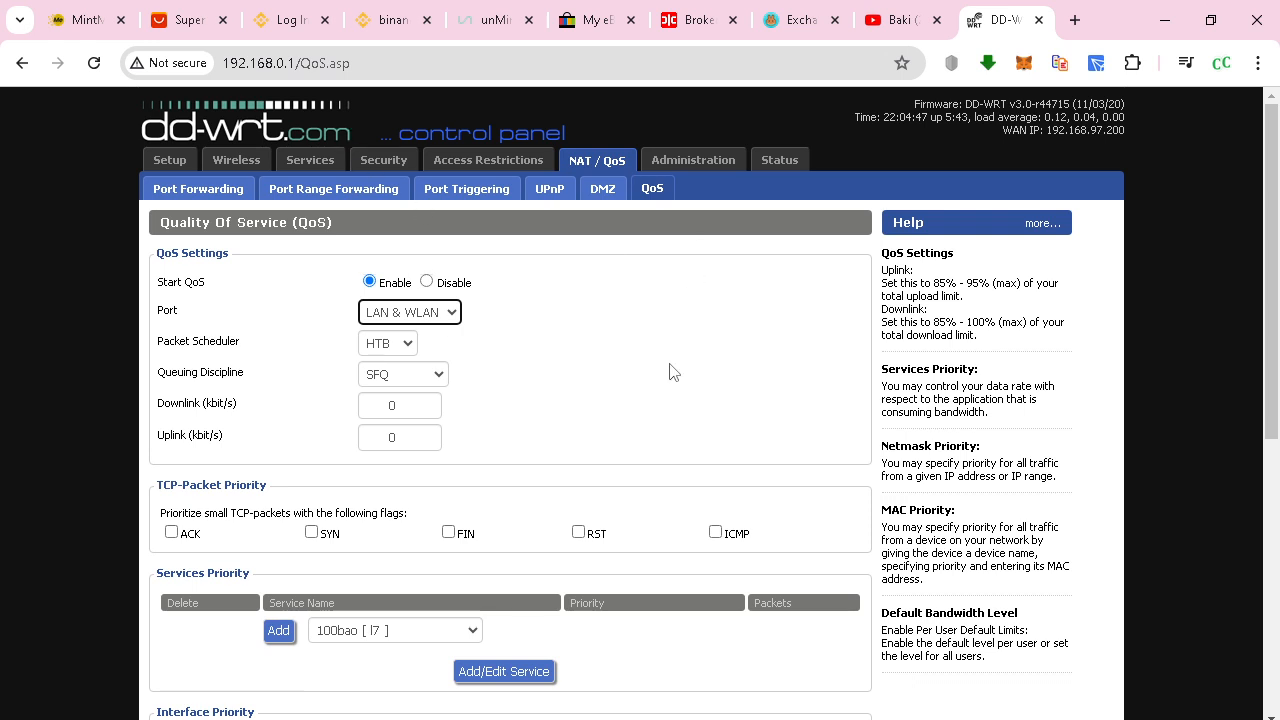
pyautogui.moveTo(666, 370)
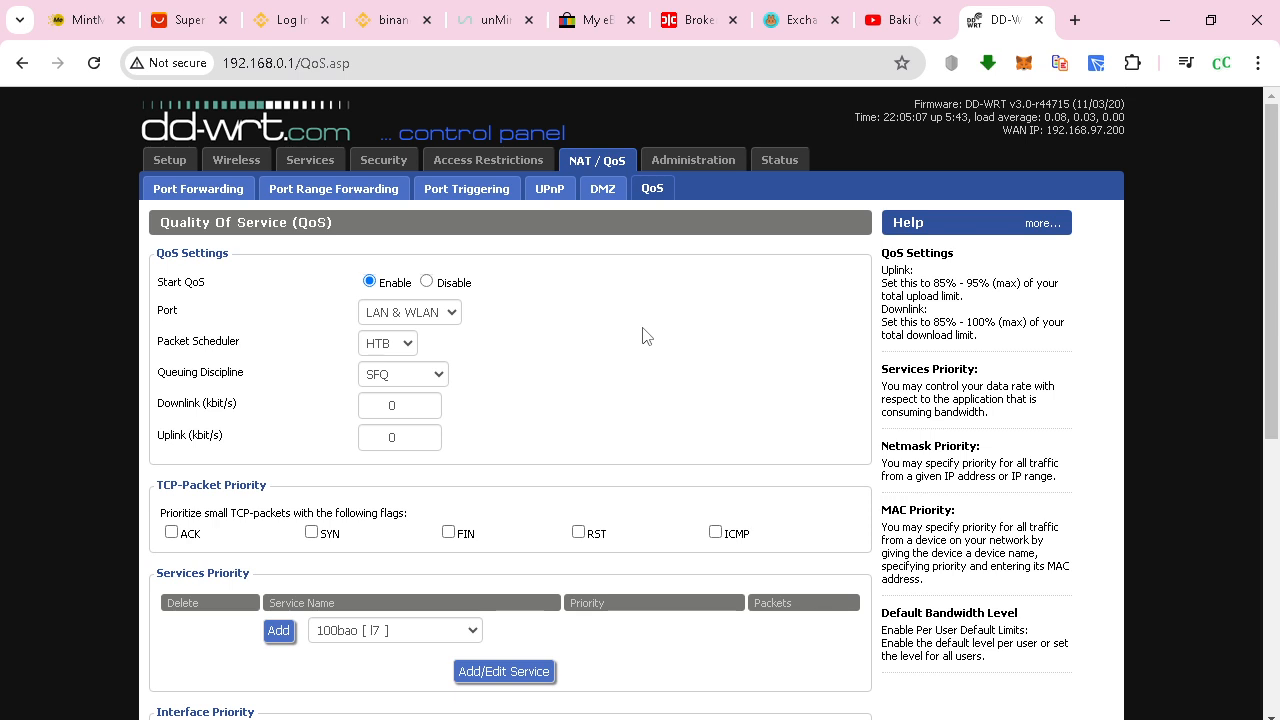
pyautogui.moveTo(528, 240)
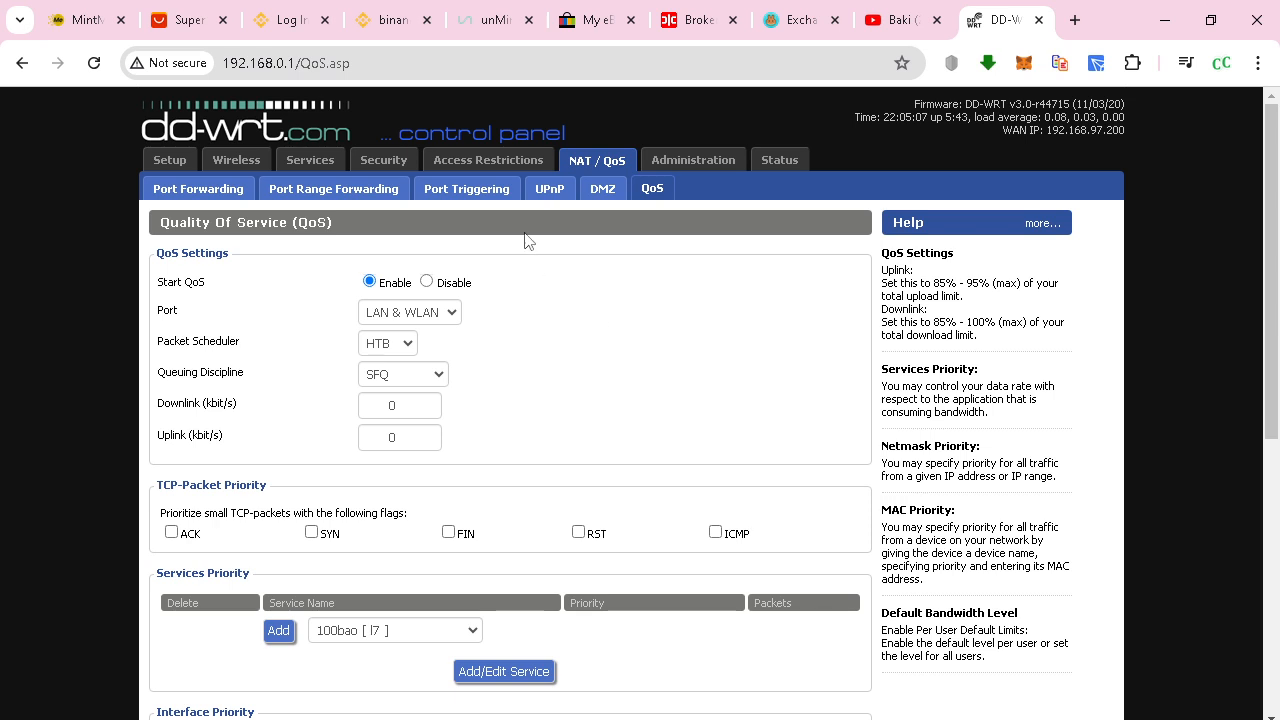
pyautogui.moveTo(640, 304)
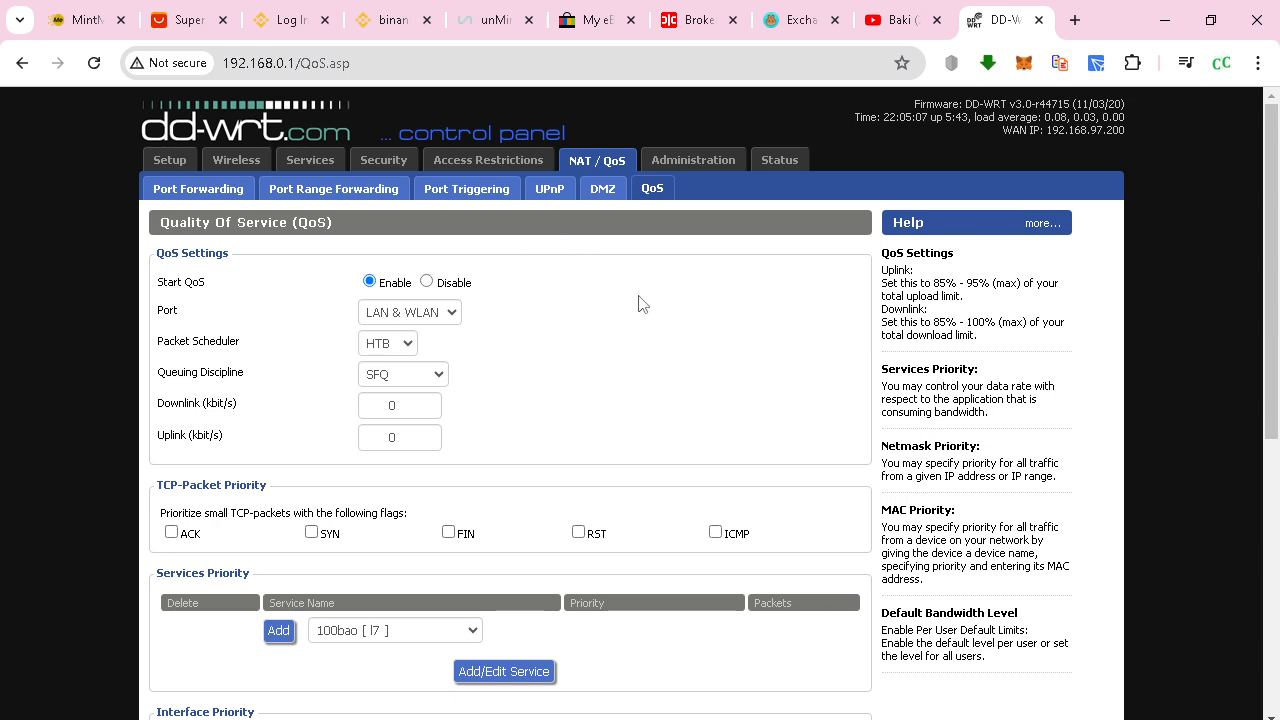